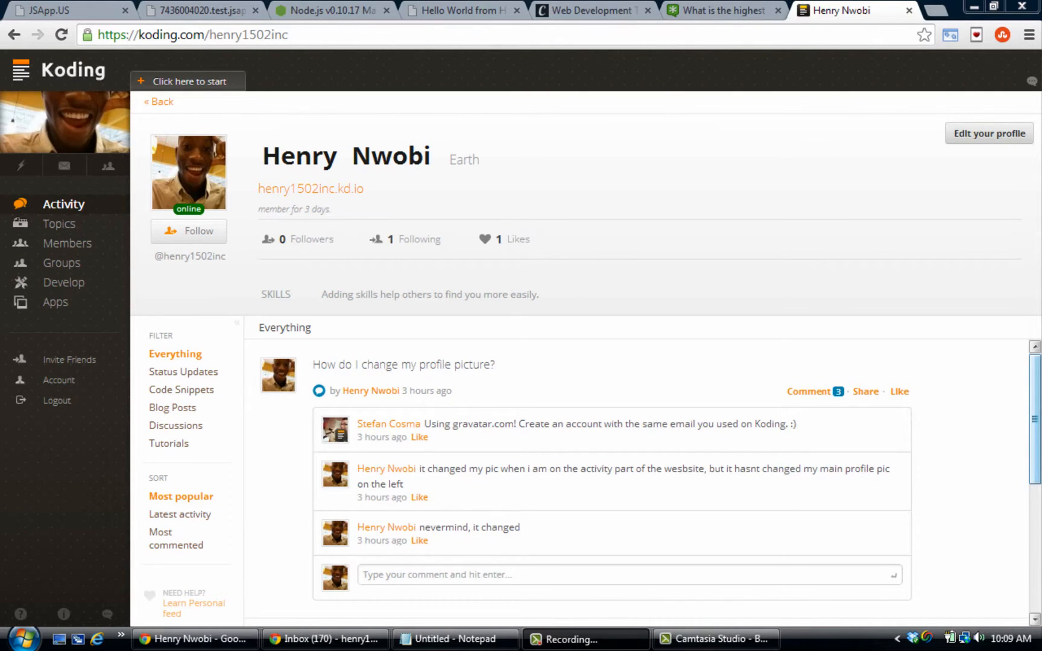
- Scroll through the profile's activity posts, then go to the Topics directory
{"action": "scroll", "scroll_direction": "down", "scroll_amount": 3}
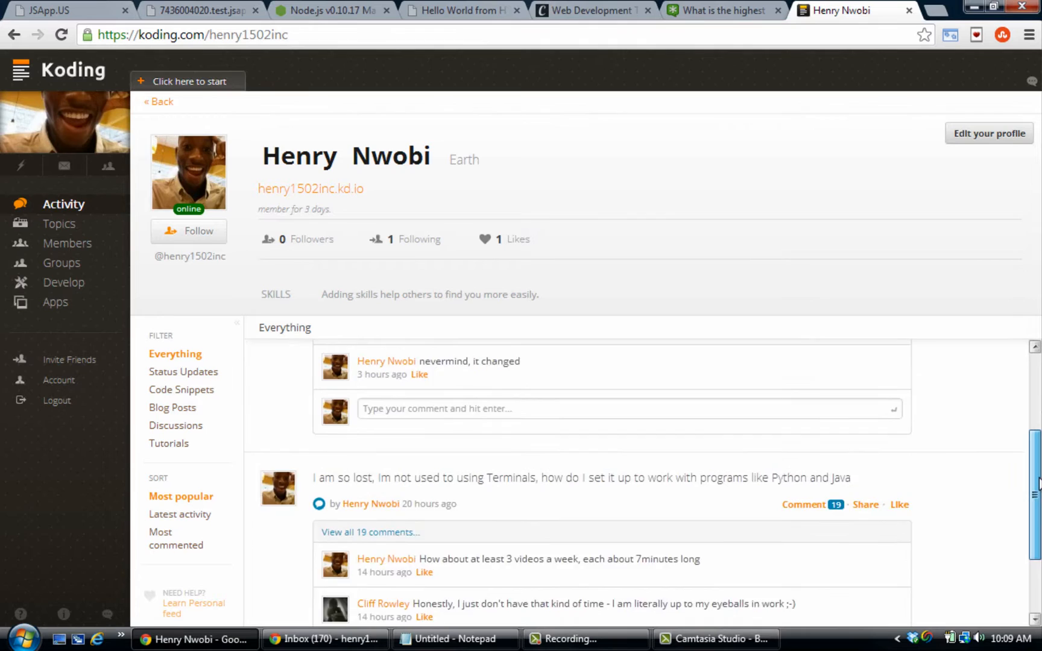
{"action": "left_click", "coordinate": [58, 224]}
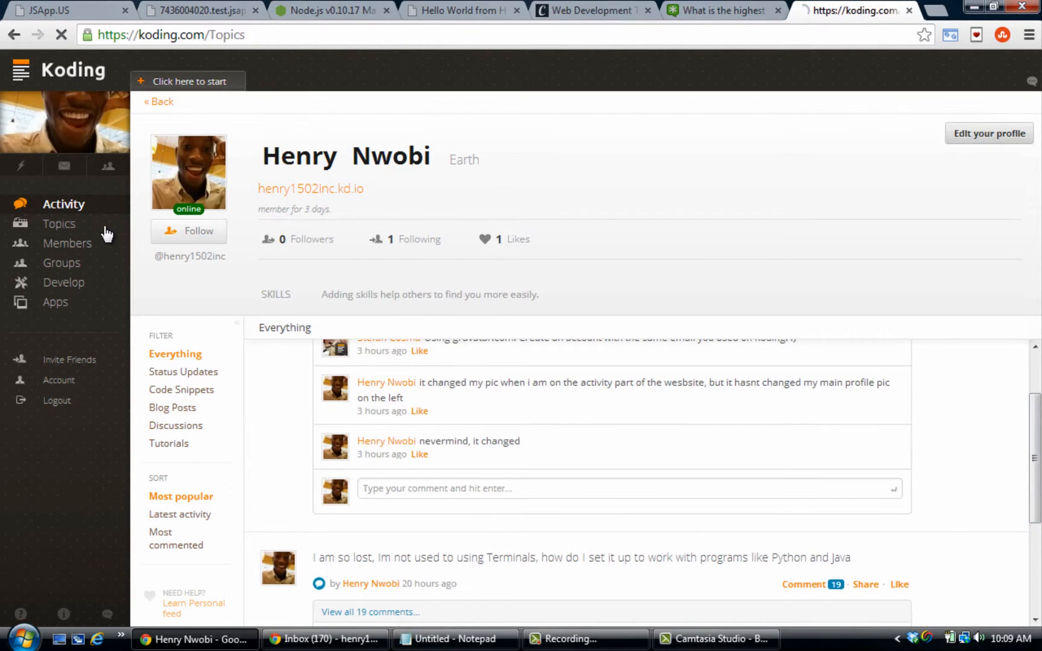
- Browse down and back up the Topics grid, then open the Members directory
{"action": "left_click", "coordinate": [59, 223]}
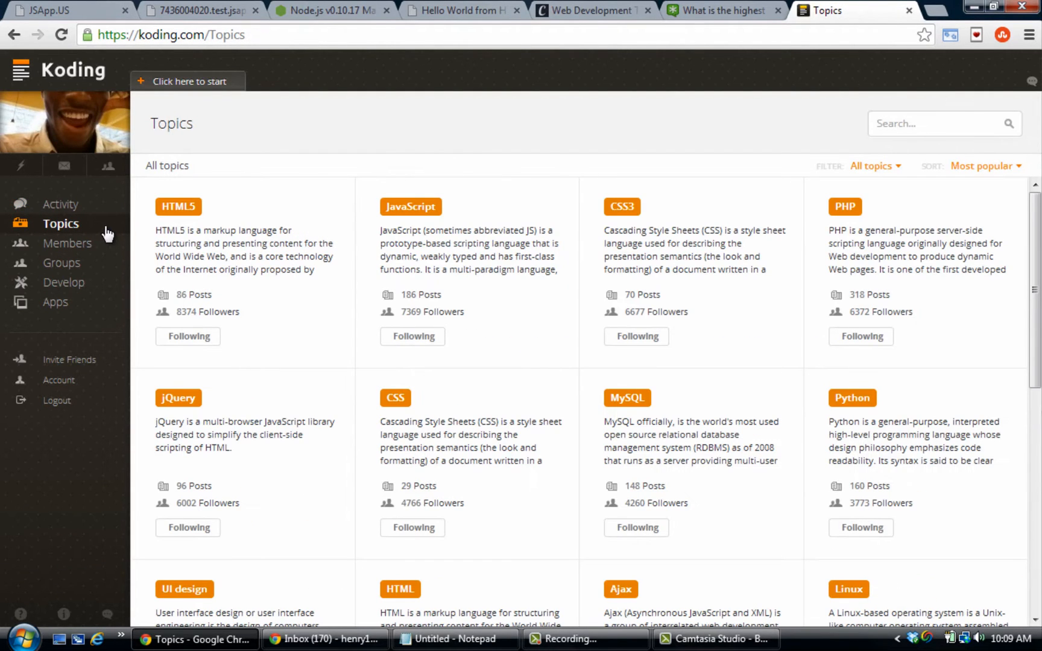
{"action": "scroll", "scroll_direction": "down", "scroll_amount": 3}
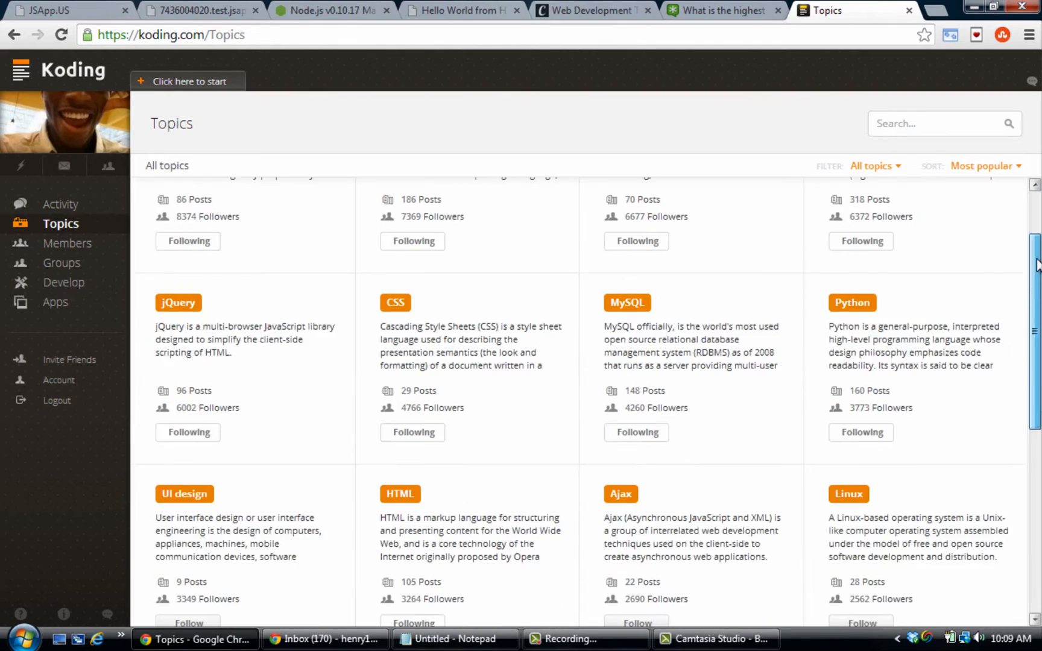
{"action": "scroll", "scroll_direction": "down", "scroll_amount": 3}
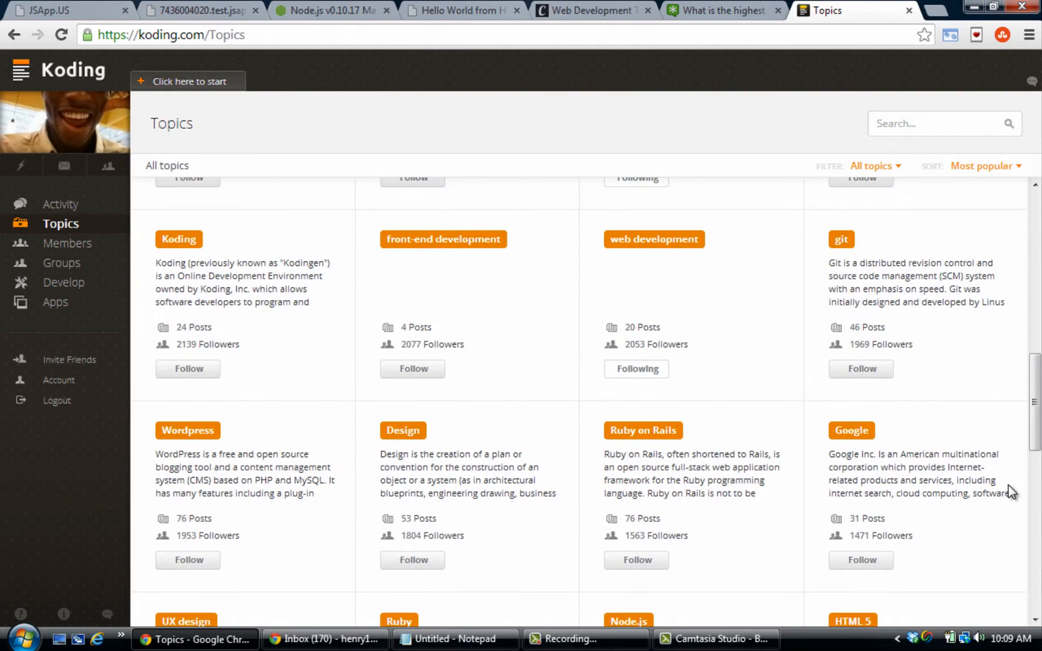
{"action": "scroll", "scroll_direction": "up", "scroll_amount": 3}
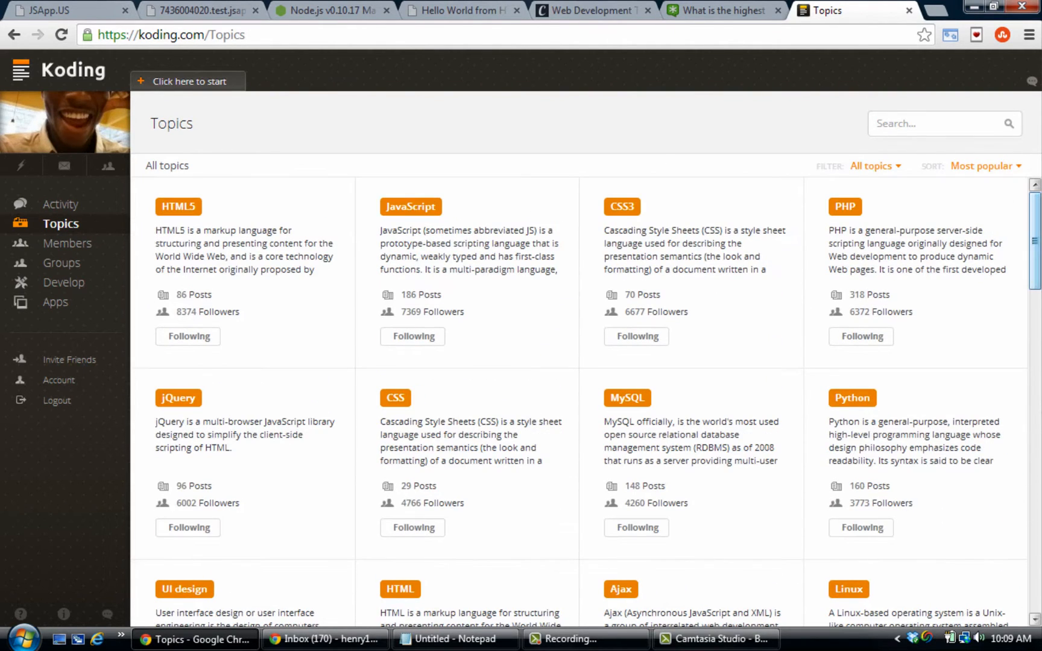
{"action": "left_click", "coordinate": [68, 243]}
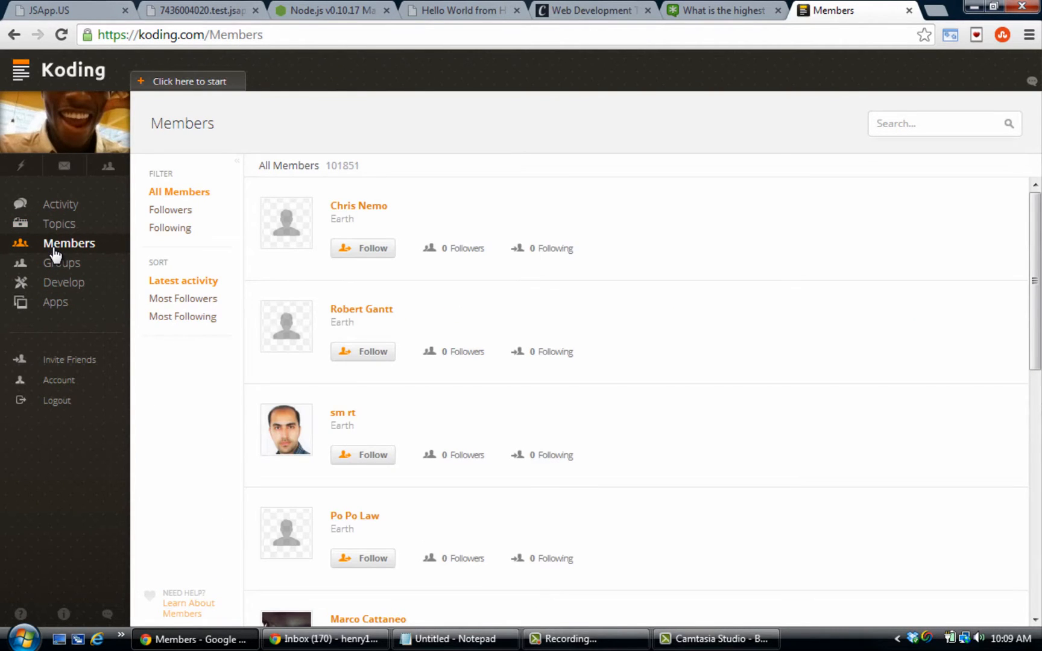
{"action": "mouse_move", "coordinate": [62, 266]}
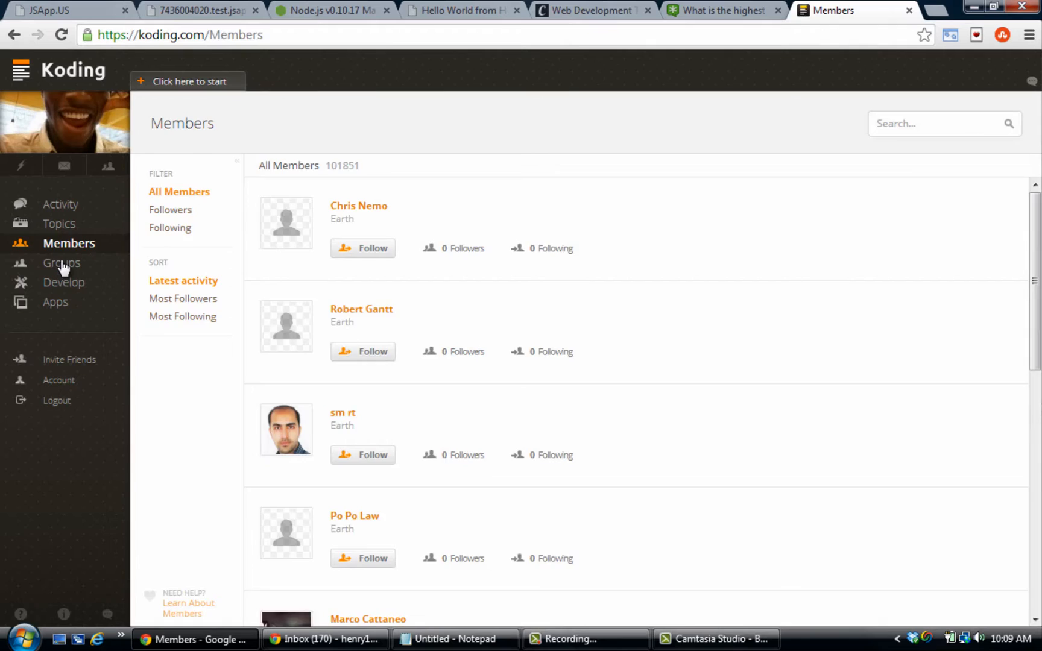
- Switch from the Members list to the Groups directory via the sidebar
{"action": "left_click", "coordinate": [62, 262]}
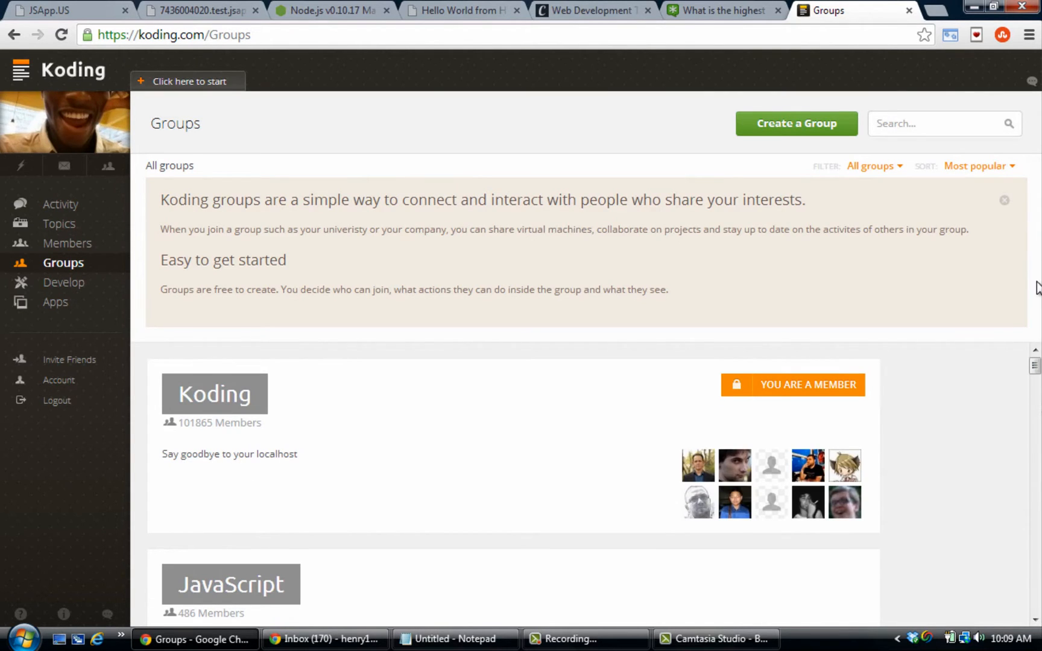
{"action": "scroll", "scroll_direction": "down", "scroll_amount": 3}
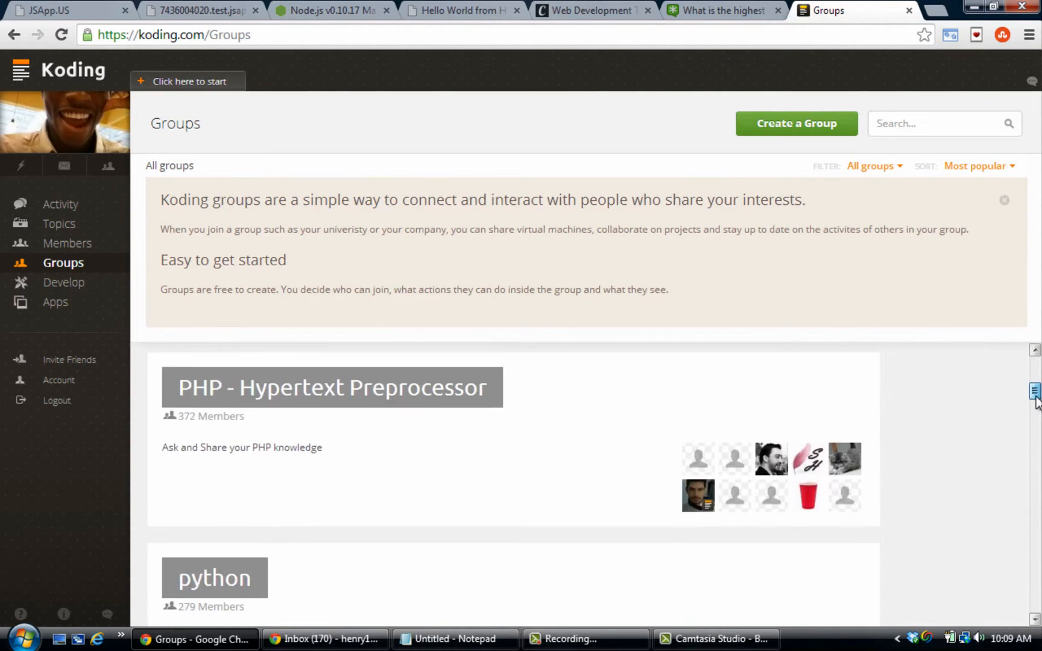
{"action": "scroll", "scroll_direction": "down", "scroll_amount": 3}
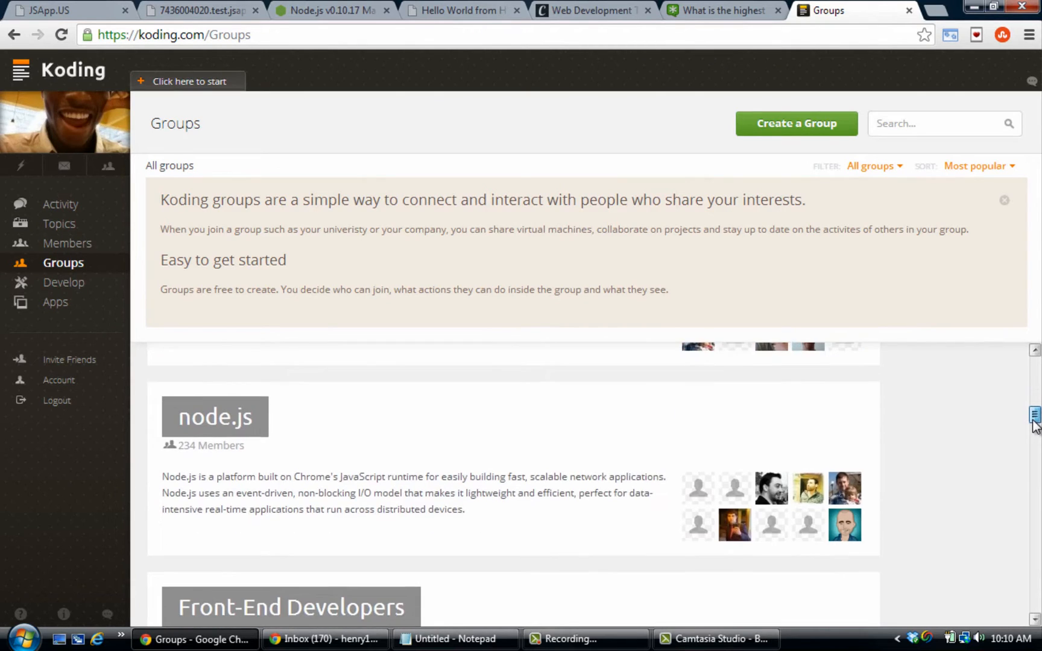
{"action": "scroll", "scroll_direction": "down", "scroll_amount": 3}
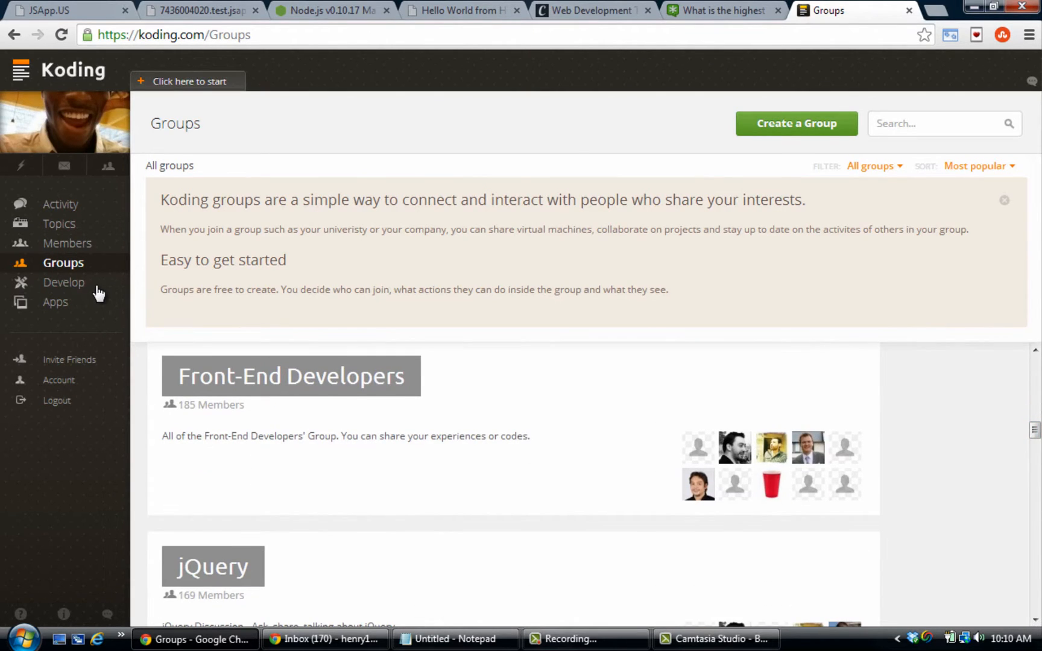
- In Develop, launch a Terminal, return to Your Apps, and close the empty Ace tab
{"action": "left_click", "coordinate": [64, 282]}
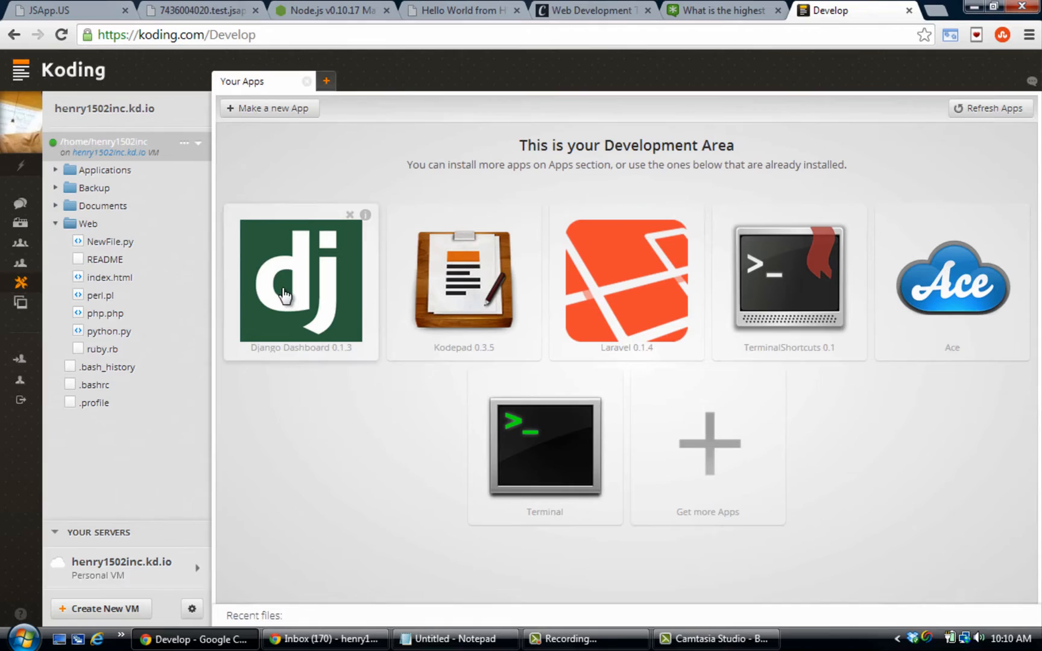
{"action": "mouse_move", "coordinate": [500, 329]}
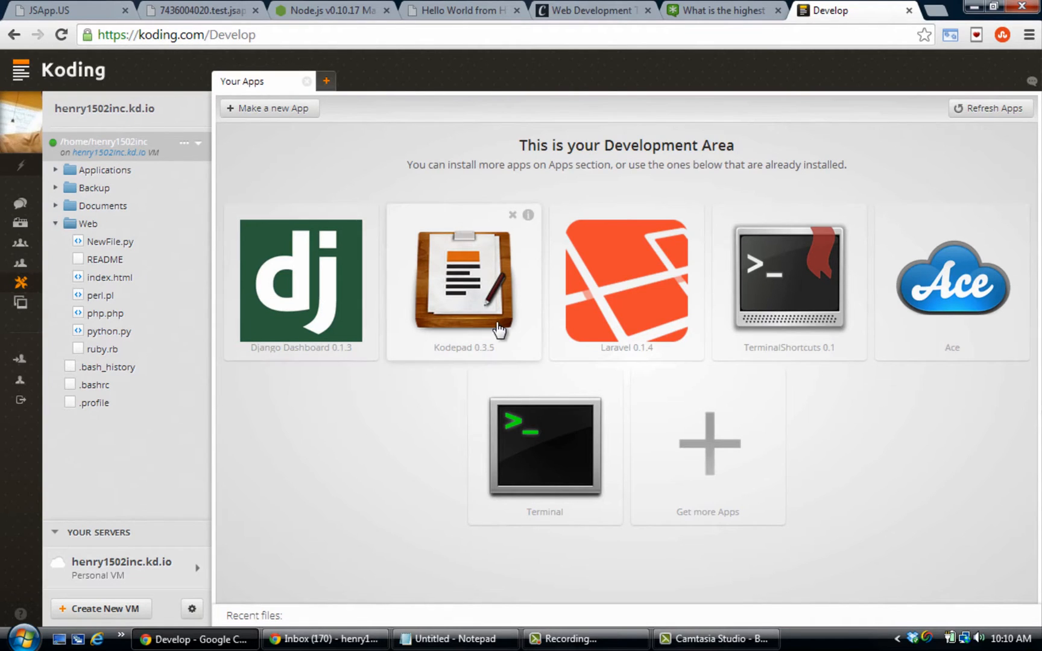
{"action": "mouse_move", "coordinate": [777, 300]}
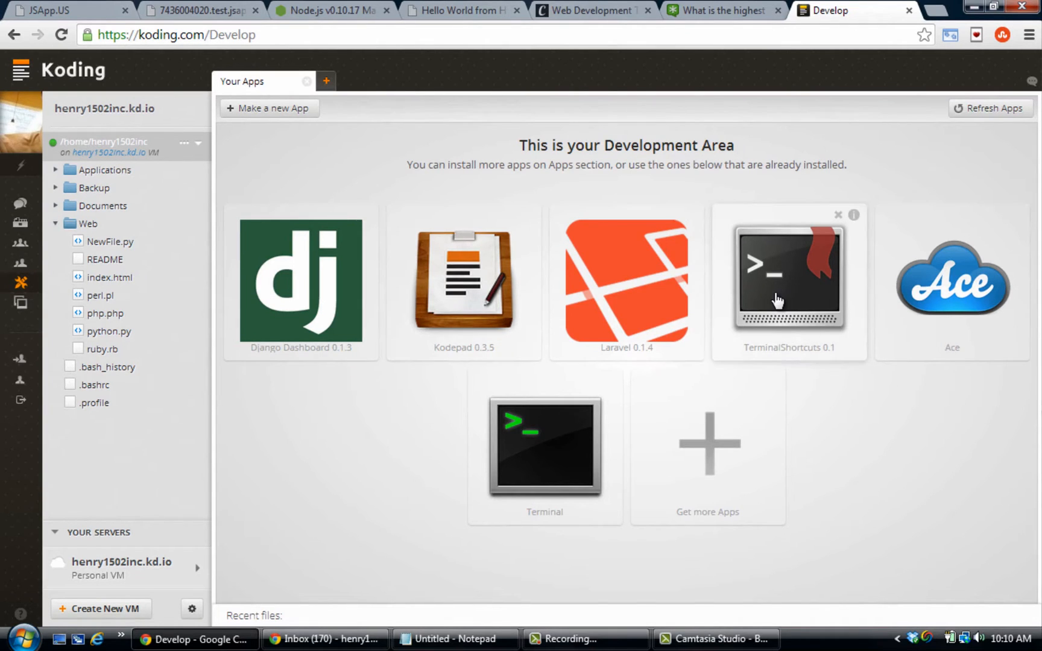
{"action": "left_click", "coordinate": [545, 445]}
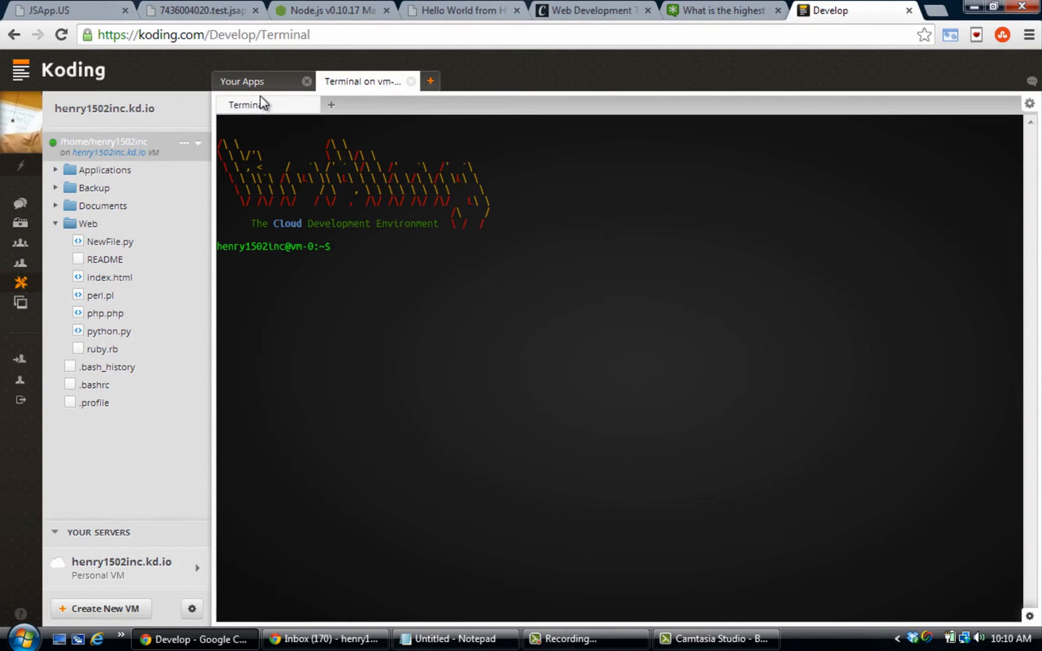
{"action": "mouse_move", "coordinate": [260, 85]}
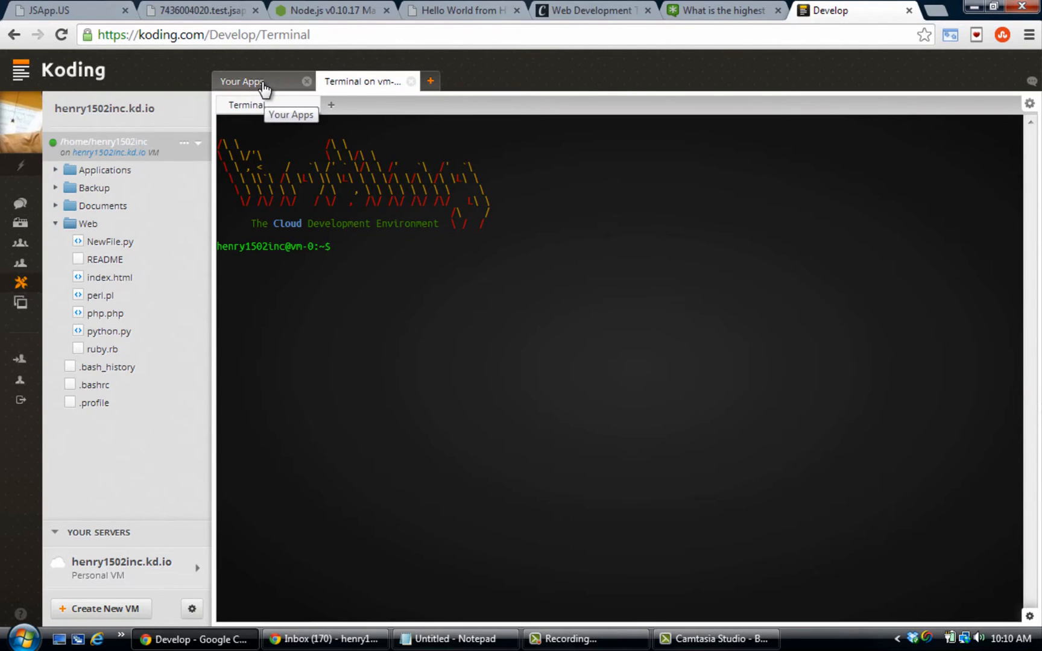
{"action": "left_click", "coordinate": [430, 80]}
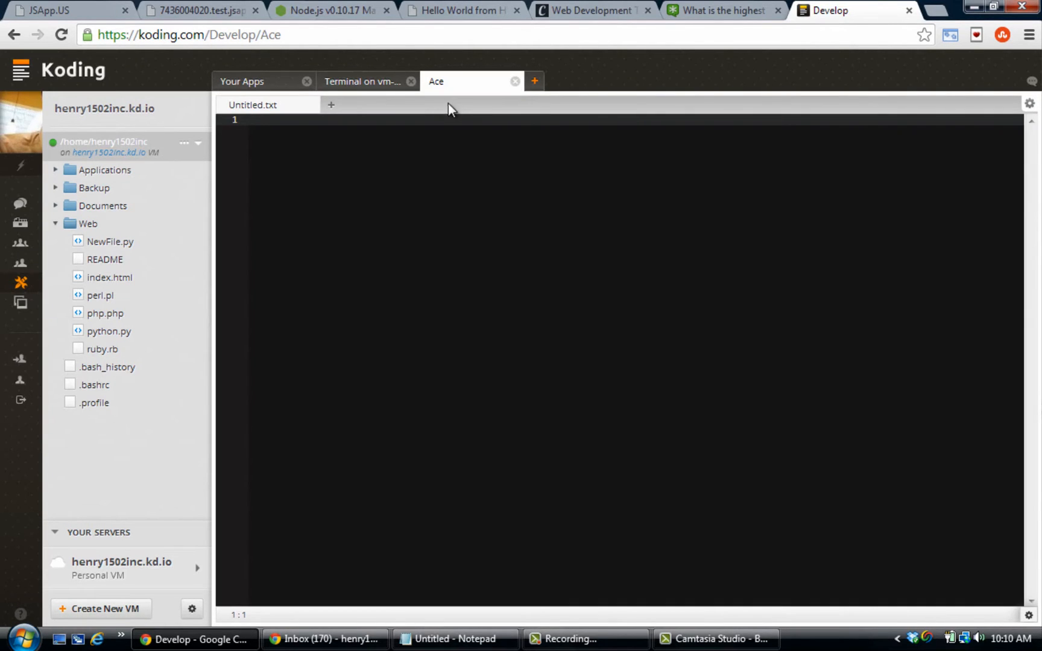
{"action": "left_click", "coordinate": [242, 81]}
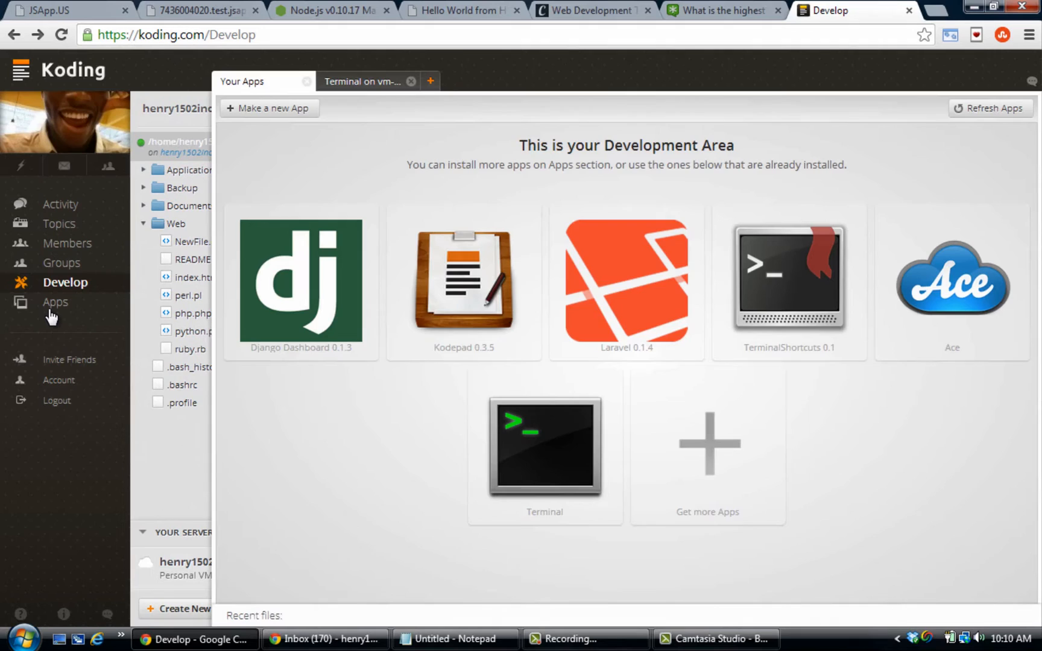
- Open the App Catalog listing Laravel, MongoDB Installer and MySQL Installer
{"action": "left_click", "coordinate": [55, 302]}
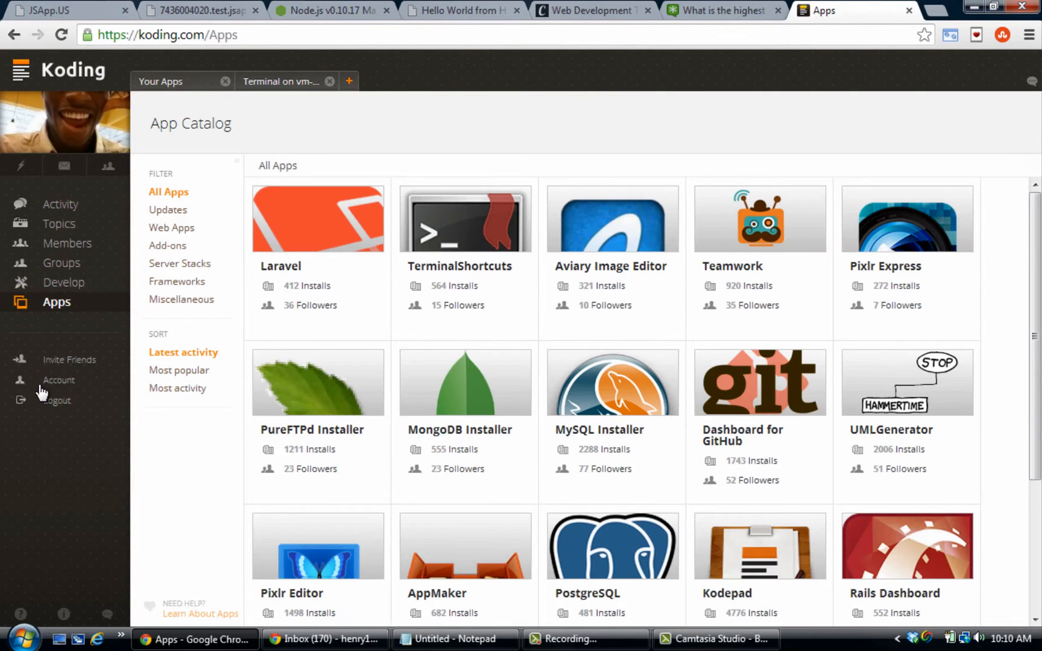
{"action": "mouse_move", "coordinate": [83, 336]}
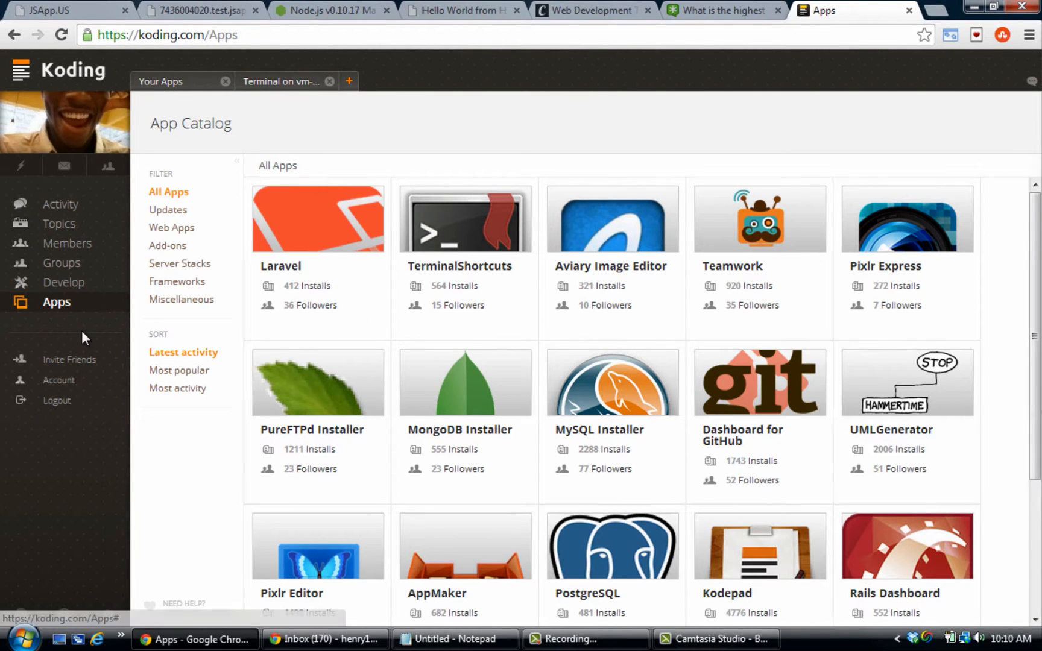
{"action": "mouse_move", "coordinate": [106, 164]}
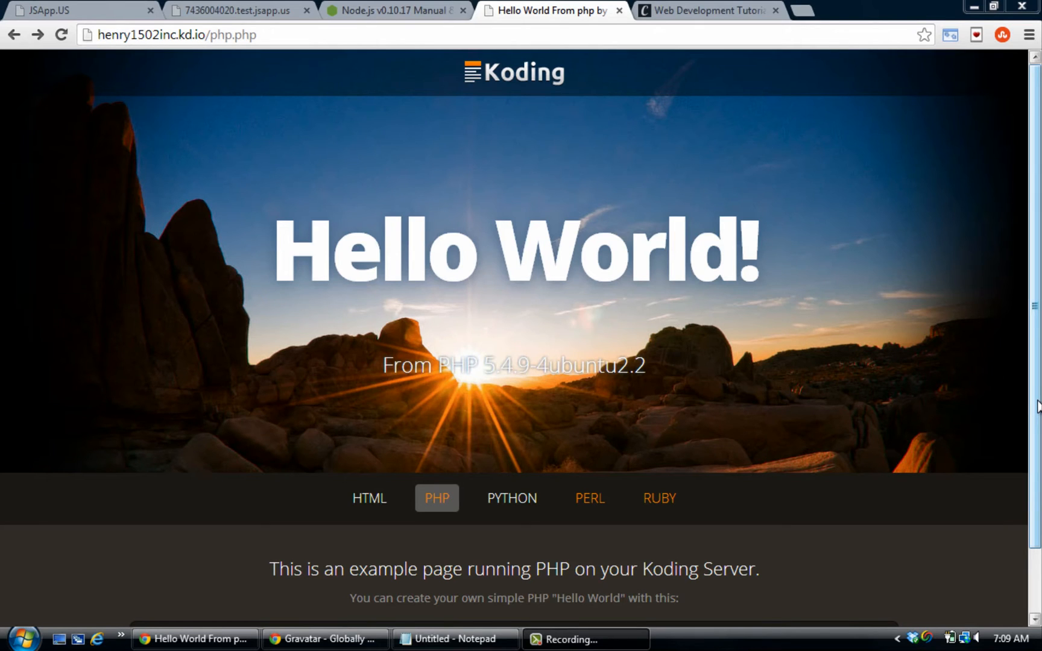
{"action": "mouse_move", "coordinate": [1034, 479]}
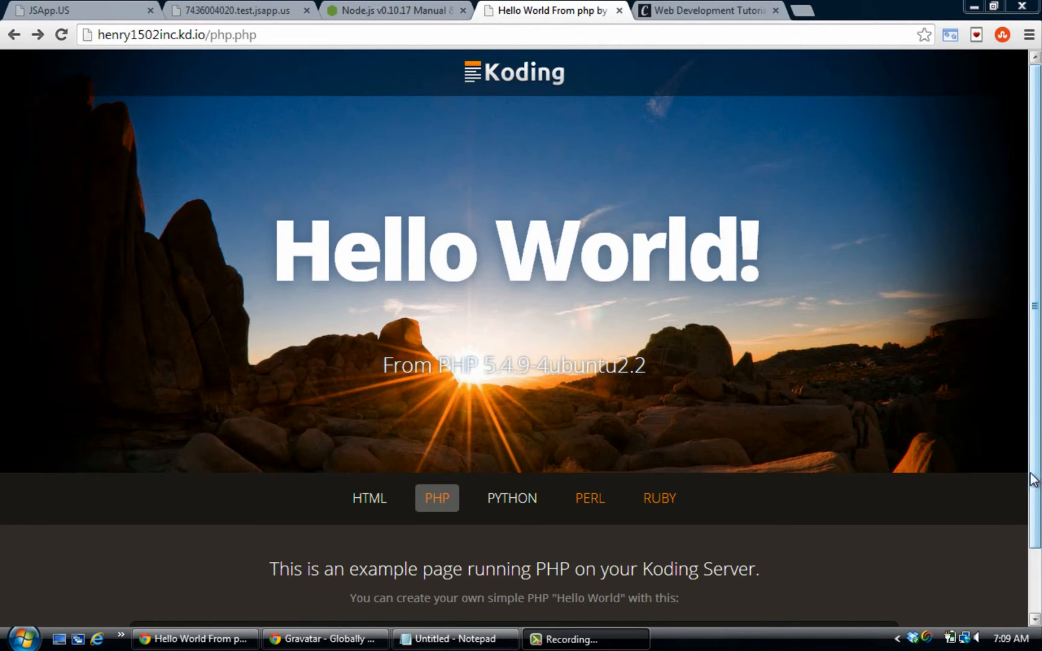
- Scroll the Hello World page and view the Python, Perl and Ruby examples
{"action": "scroll", "scroll_direction": "down", "scroll_amount": 3}
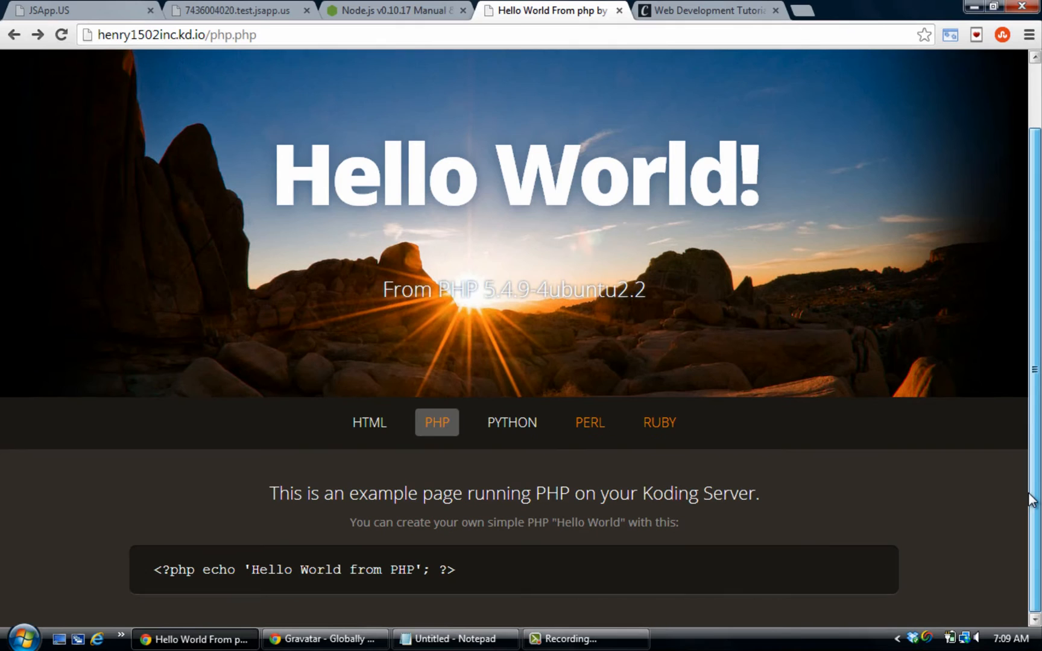
{"action": "scroll", "scroll_direction": "down", "scroll_amount": 3}
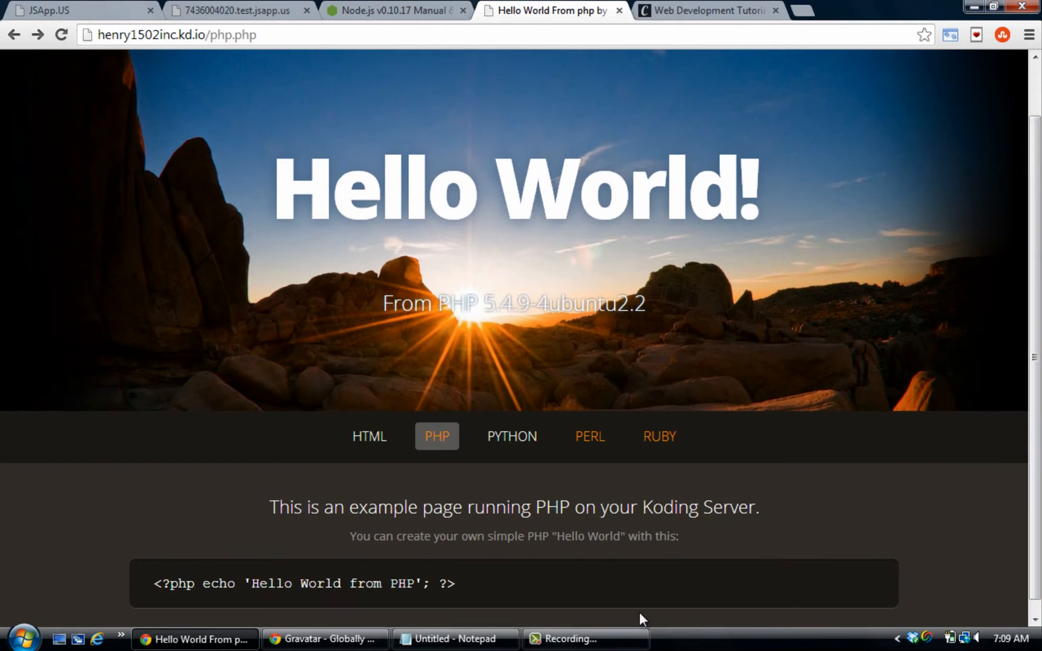
{"action": "left_click", "coordinate": [512, 437]}
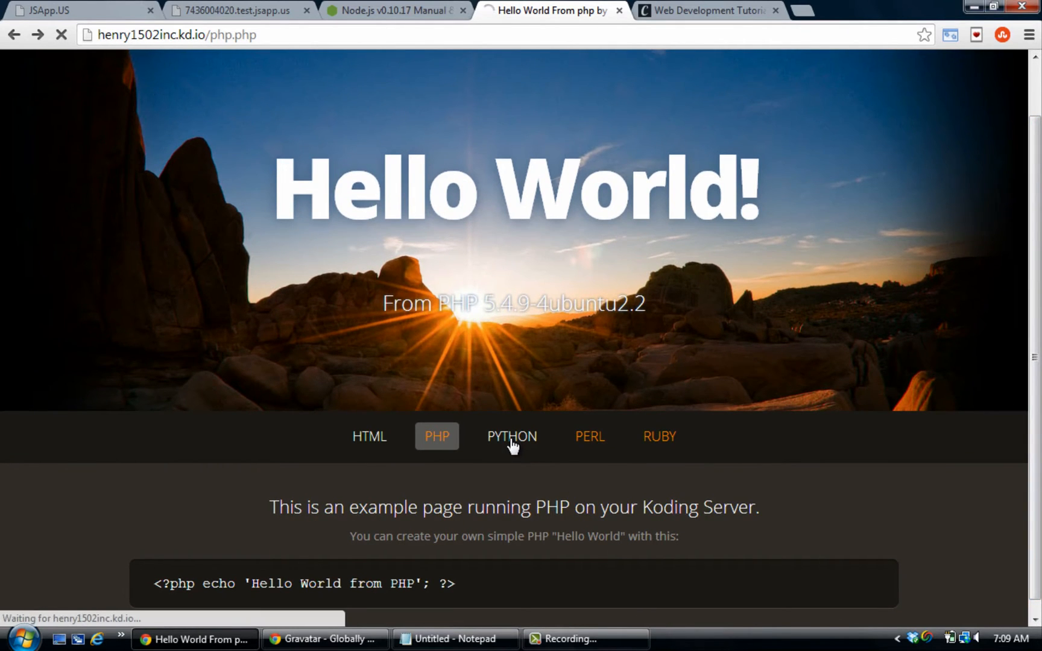
{"action": "mouse_move", "coordinate": [721, 409]}
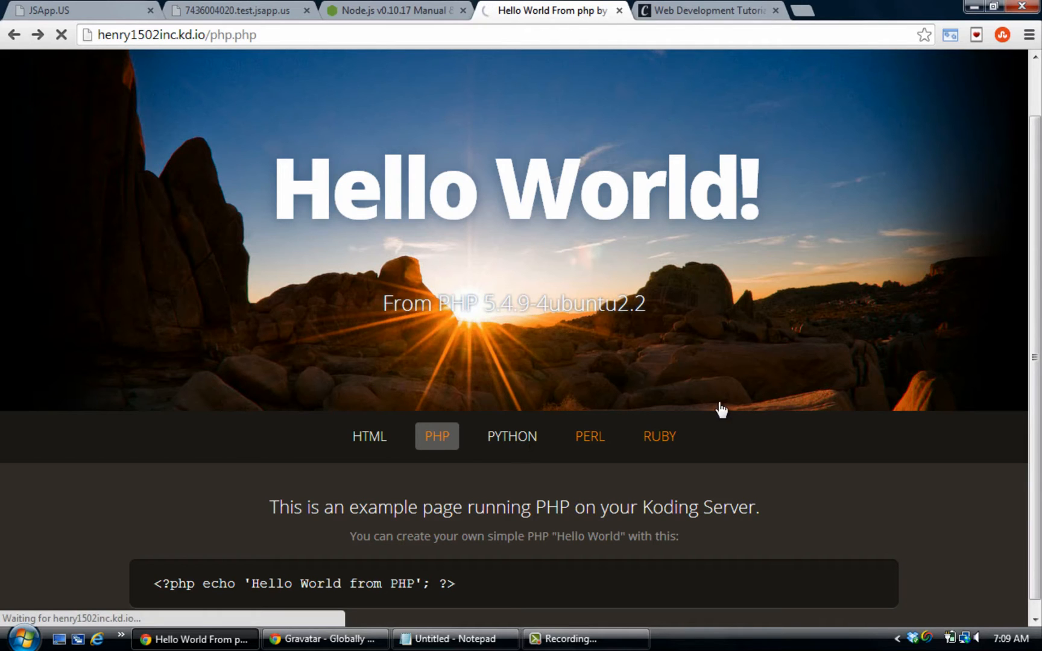
{"action": "left_click", "coordinate": [512, 436]}
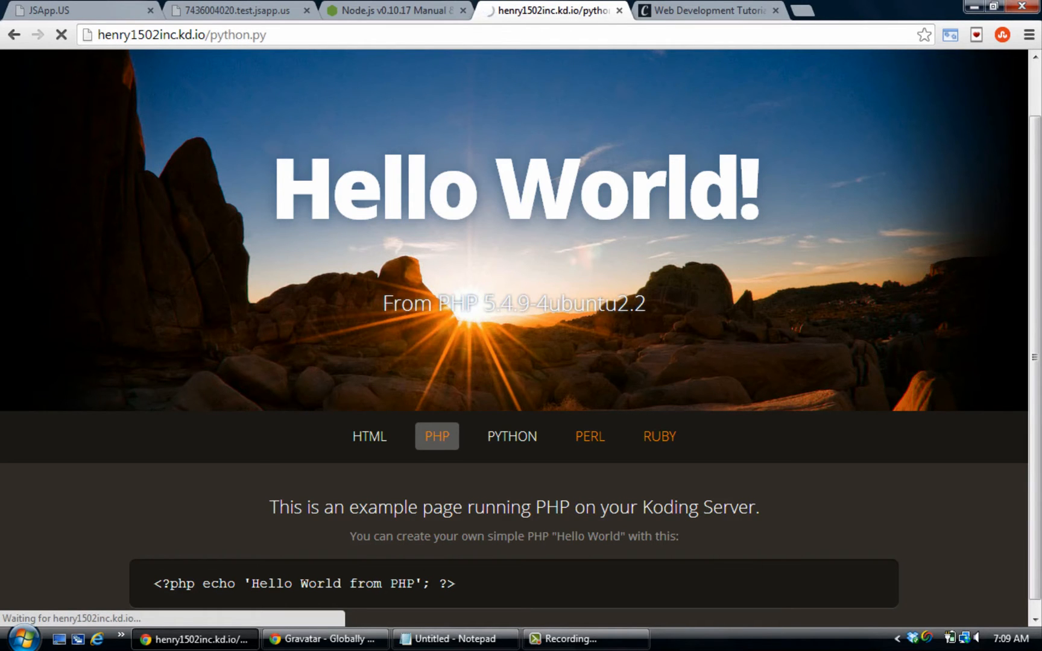
{"action": "left_click", "coordinate": [512, 436]}
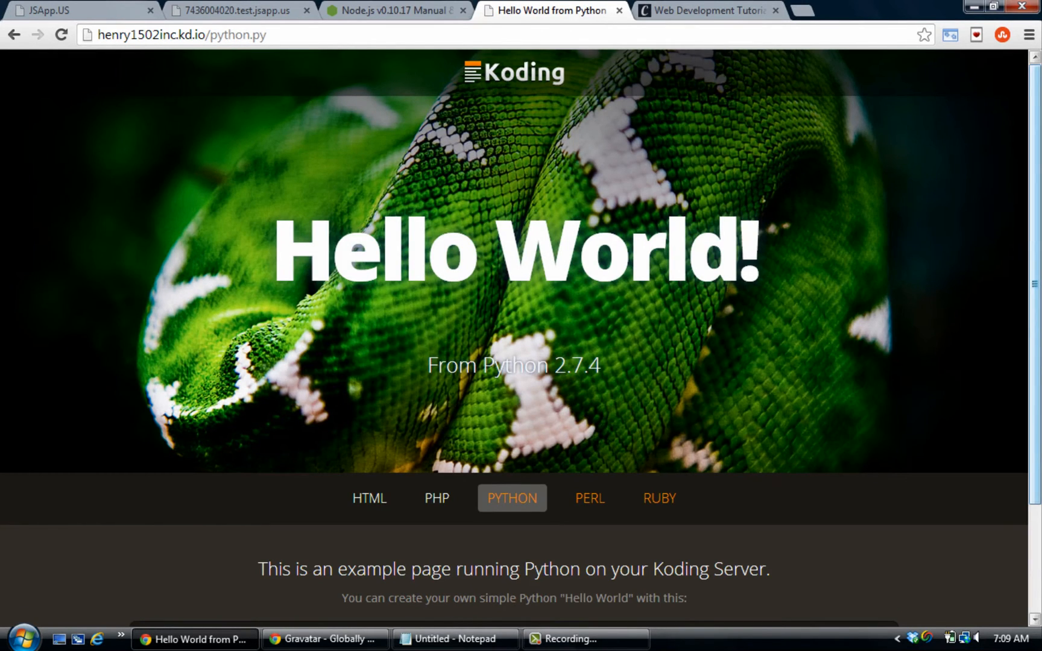
{"action": "mouse_move", "coordinate": [669, 411]}
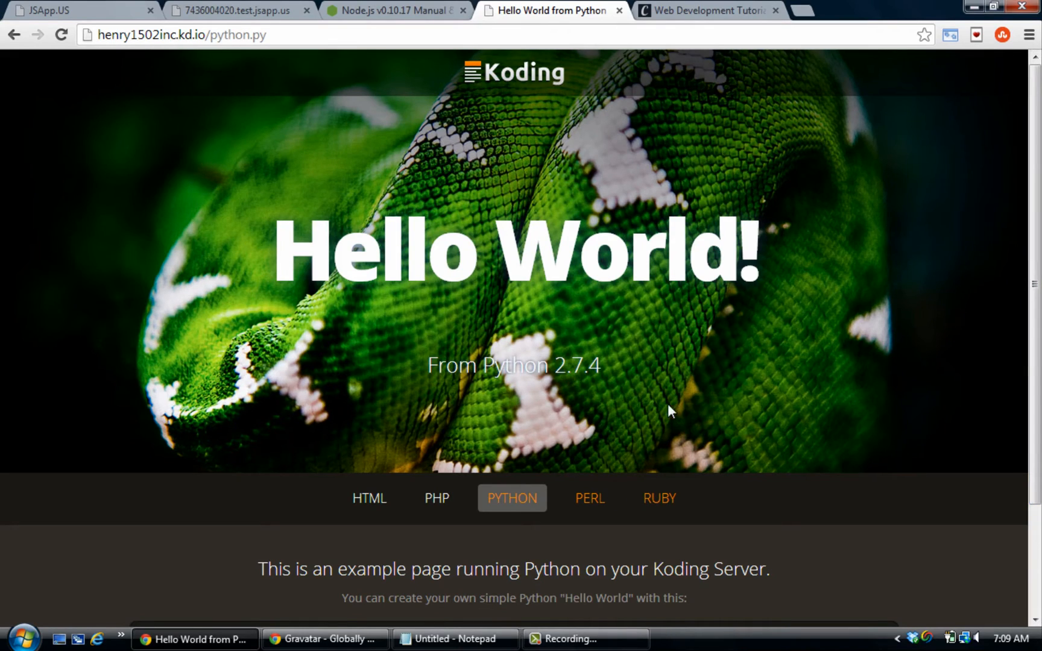
{"action": "left_click", "coordinate": [588, 498]}
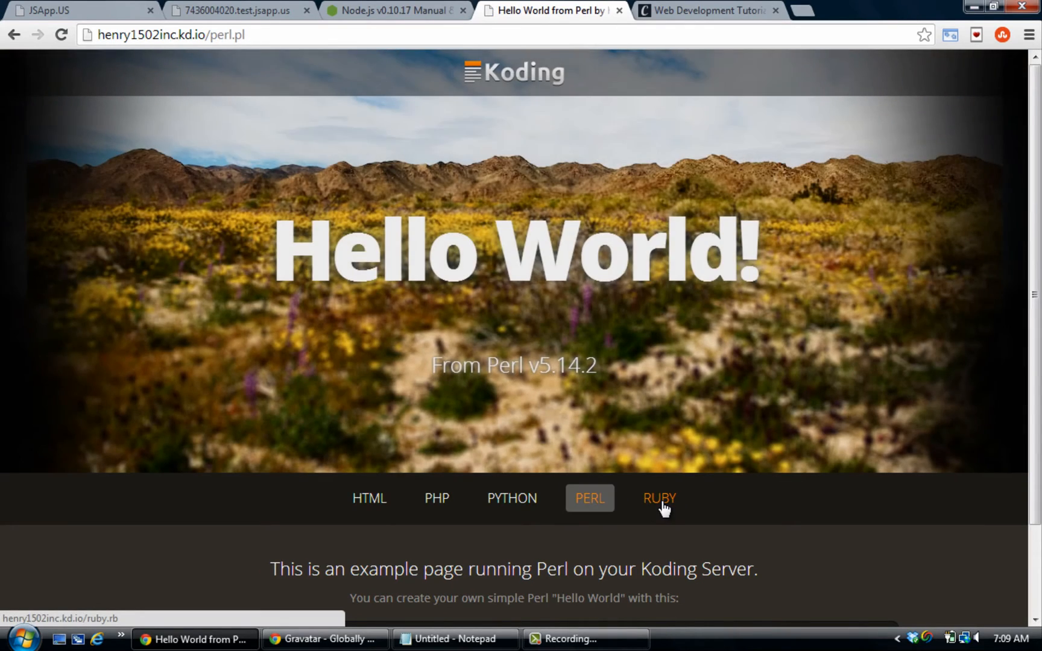
{"action": "left_click", "coordinate": [369, 498]}
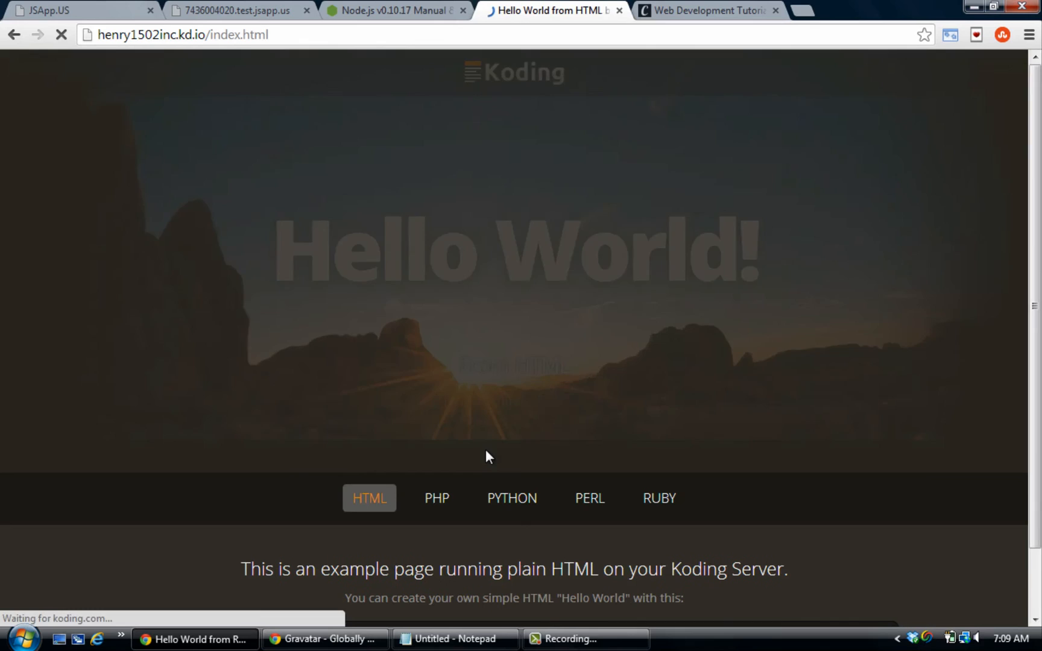